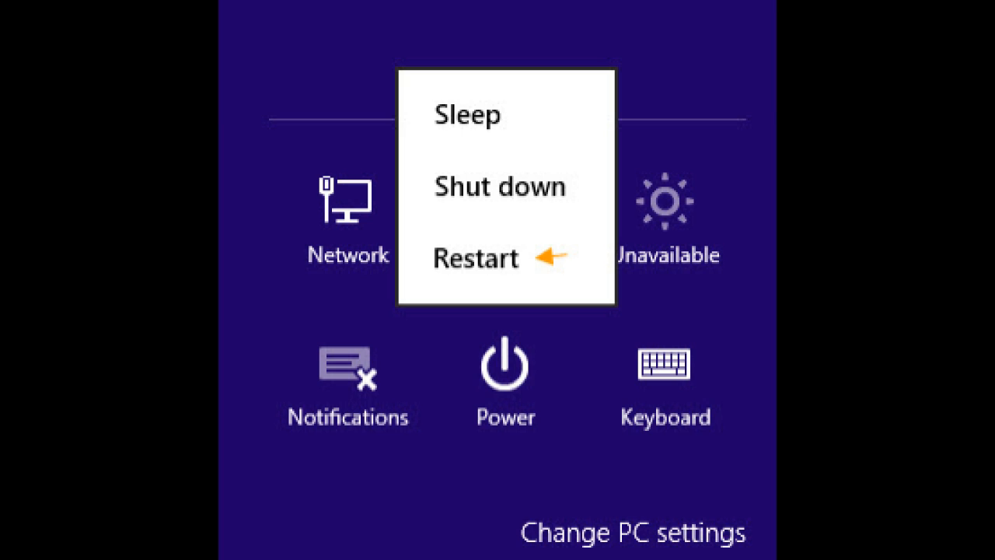
Restart from the Power menu into the Choose an option recovery screen.
{"action": "left_click", "coordinate": [476, 258]}
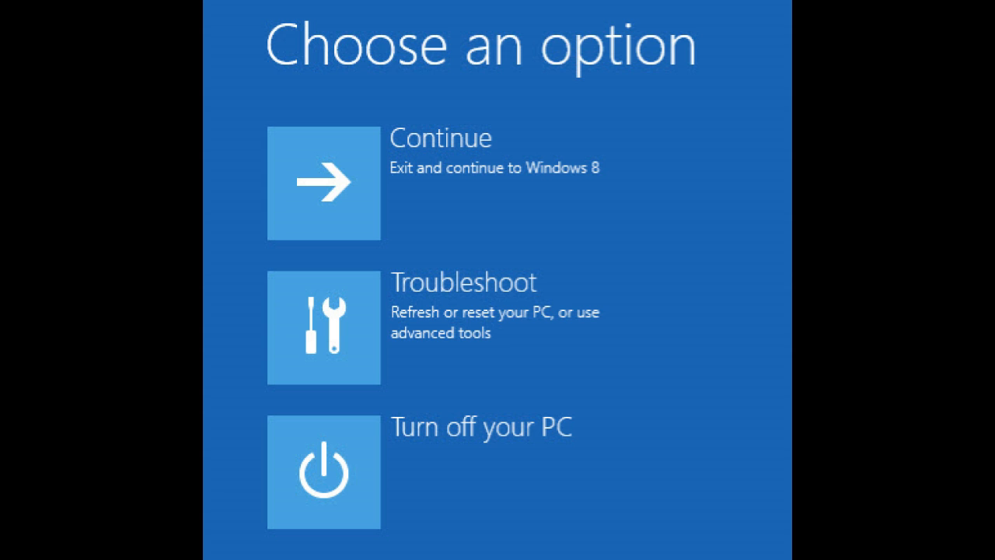
Go through Troubleshoot and Advanced options to reach Startup Settings.
{"action": "left_click", "coordinate": [324, 328]}
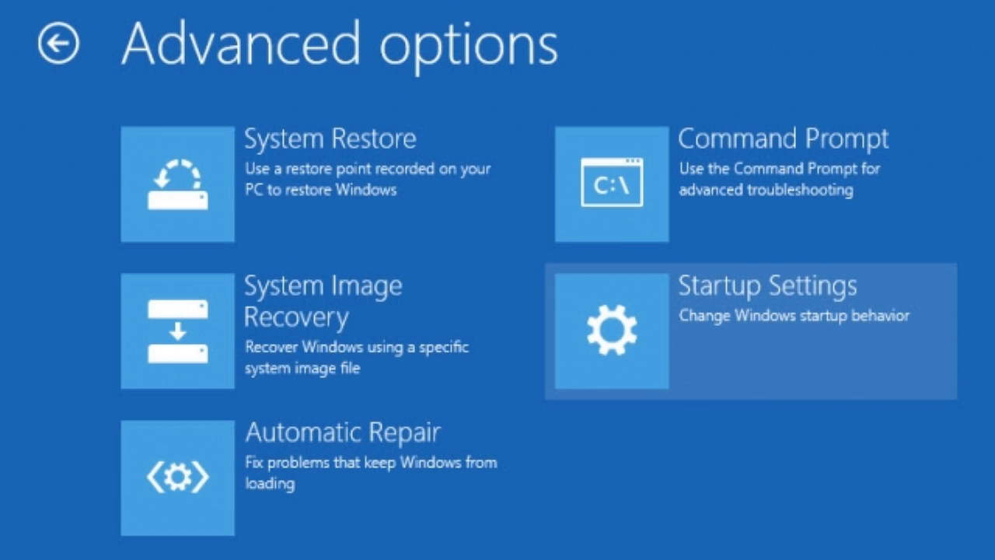
{"action": "left_click", "coordinate": [750, 332]}
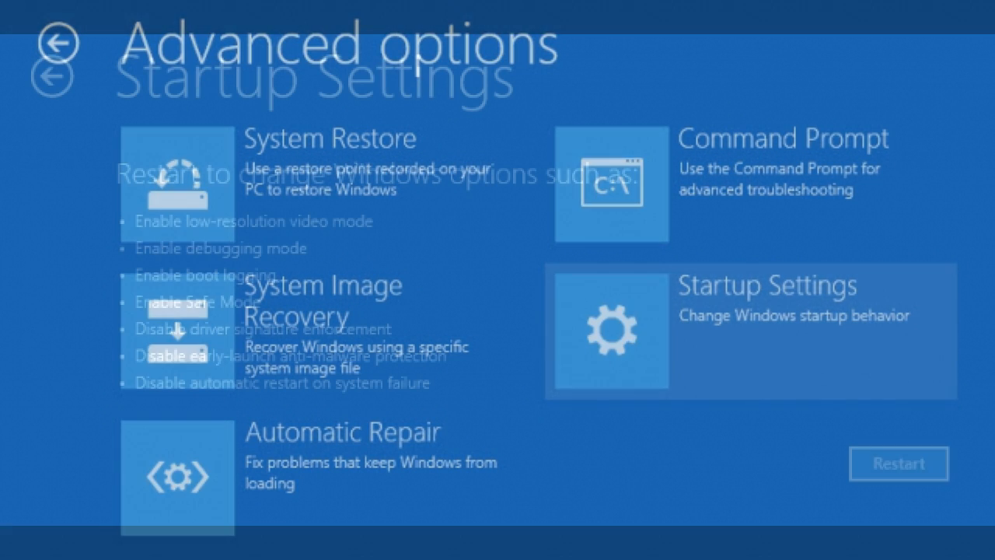
Restart from Startup Settings so a Safe Mode option can be chosen at boot.
{"action": "left_click", "coordinate": [747, 329]}
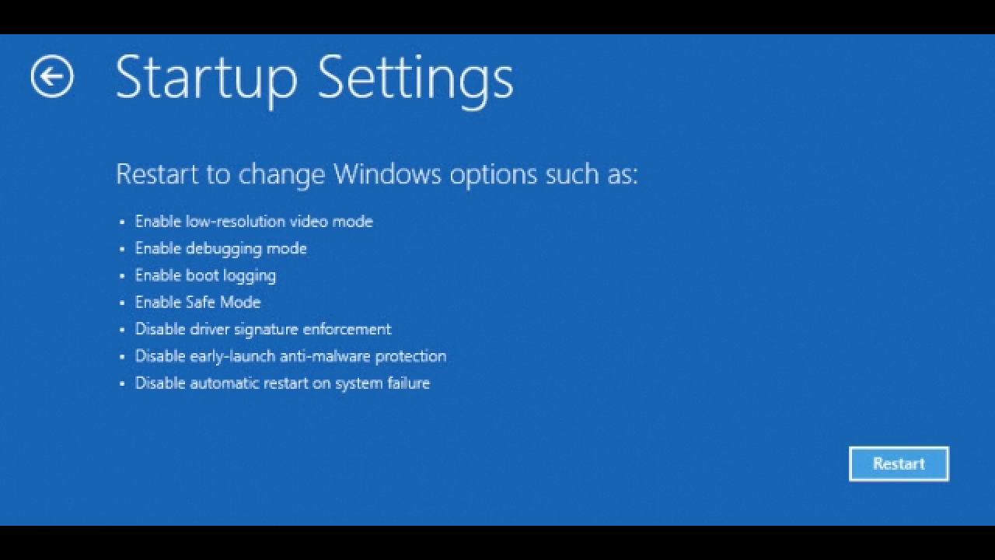
{"action": "left_click", "coordinate": [899, 463]}
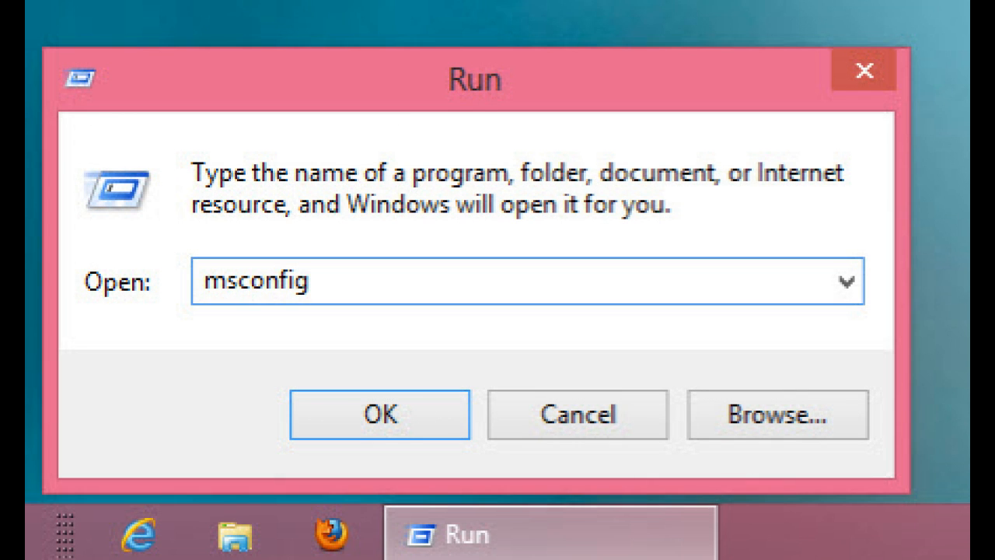
Launch msconfig and enable Safe boot with Alternate shell, restarting into the command prompt.
{"action": "left_click", "coordinate": [380, 413]}
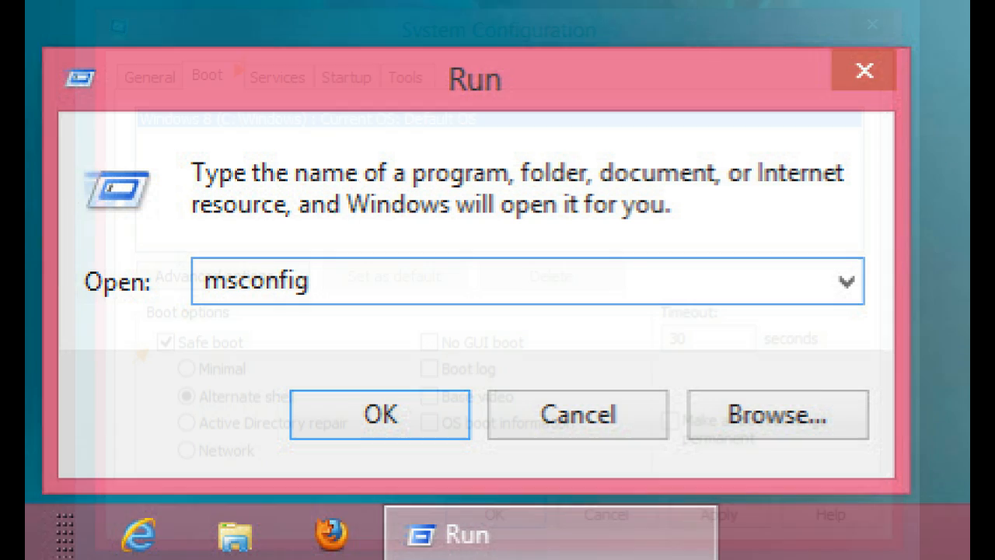
{"action": "left_click", "coordinate": [379, 413]}
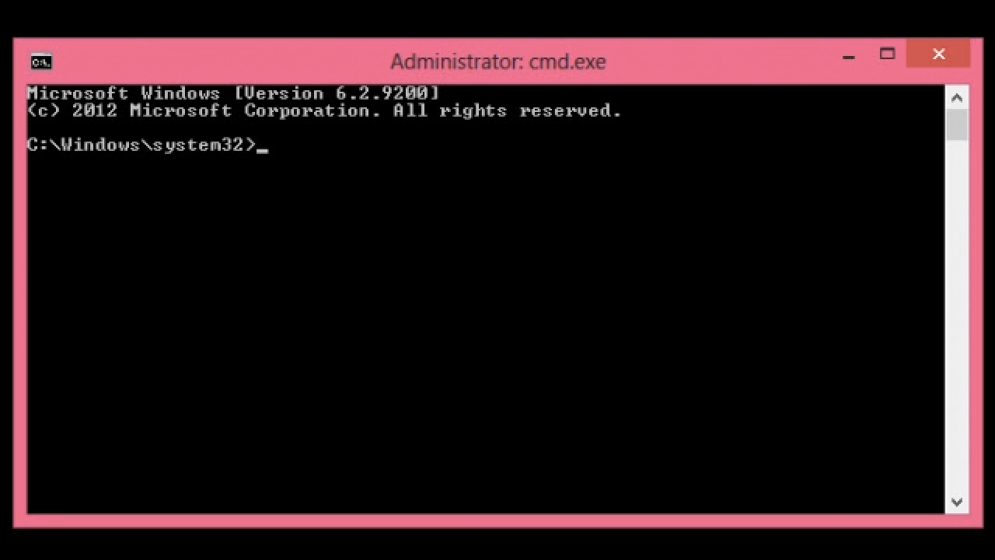
Run msconfig from the administrator Command Prompt to switch Safe boot off.
{"action": "type", "text": "msconfig"}
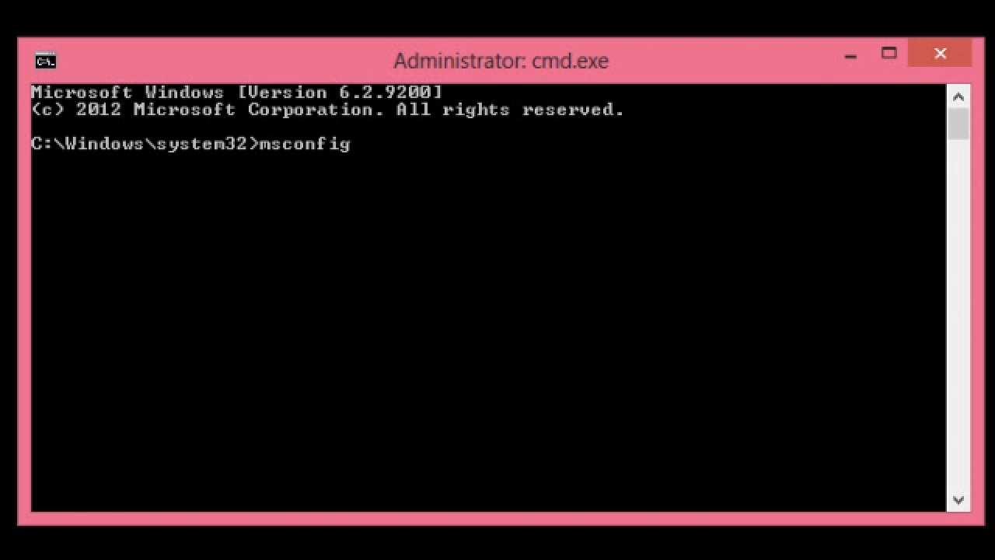
{"action": "key", "text": "Return"}
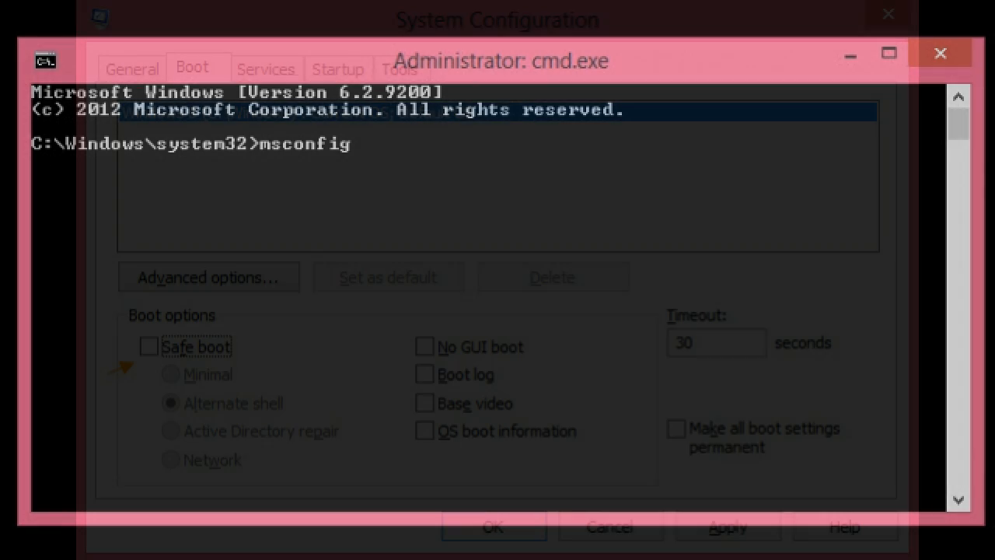